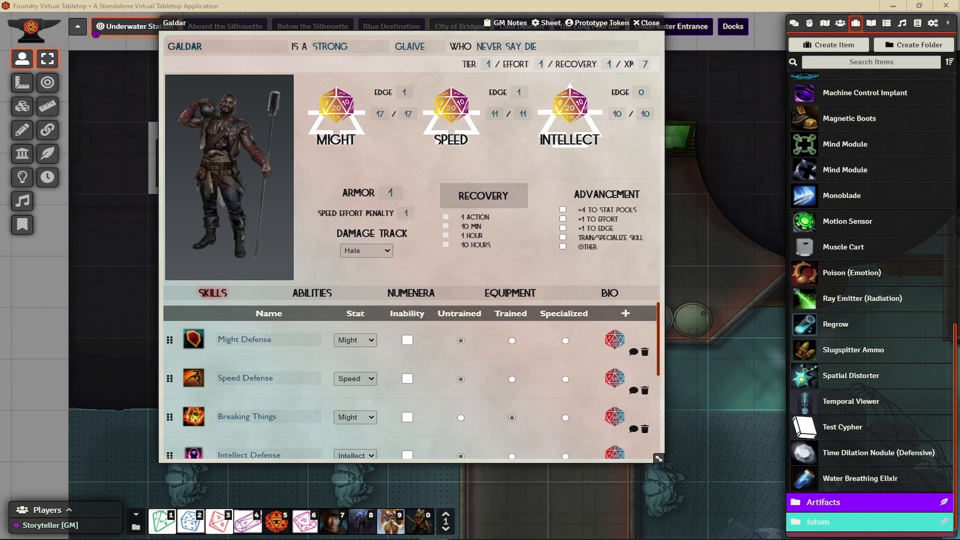
{"action": "mouse_move", "coordinate": [4, 471]}
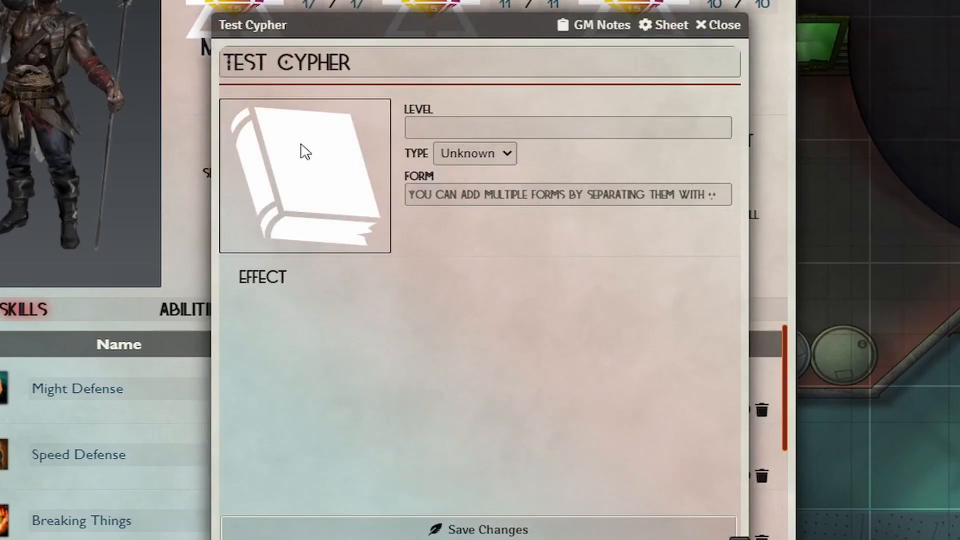
Bring up the image picker for the Test Cypher item's picture.
{"action": "left_click", "coordinate": [304, 175]}
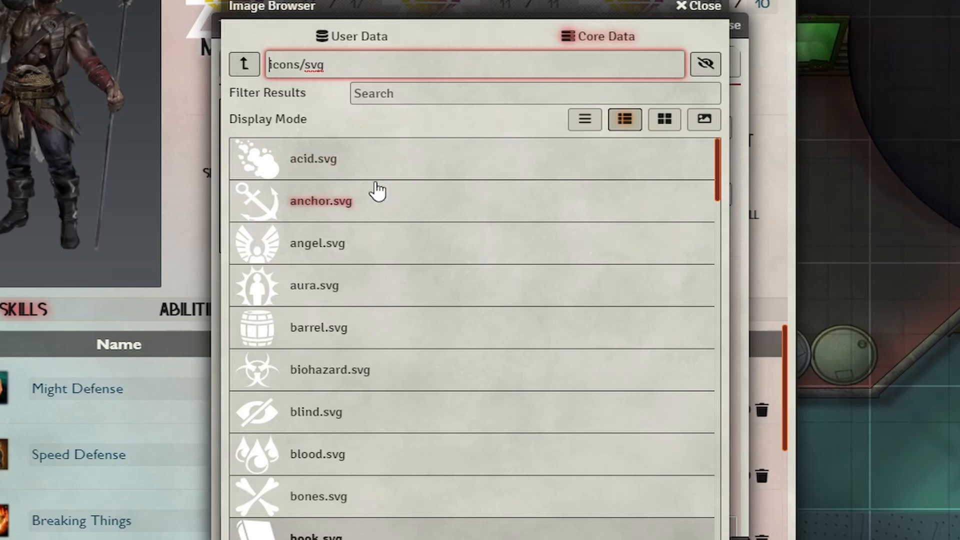
{"action": "mouse_move", "coordinate": [370, 199]}
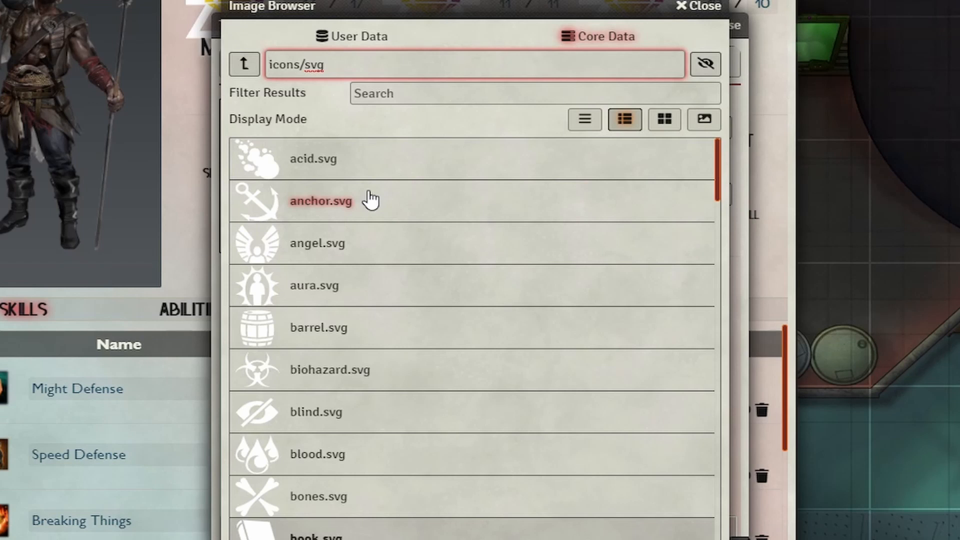
{"action": "mouse_move", "coordinate": [243, 66]}
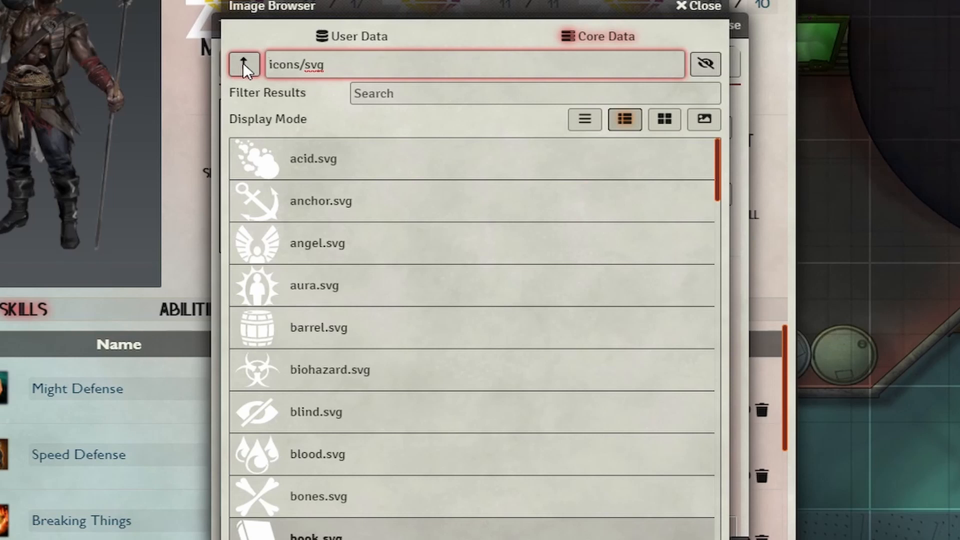
Browse the biological and metal commodity icon folders, then return to the top-level icons folder.
{"action": "left_click", "coordinate": [243, 65]}
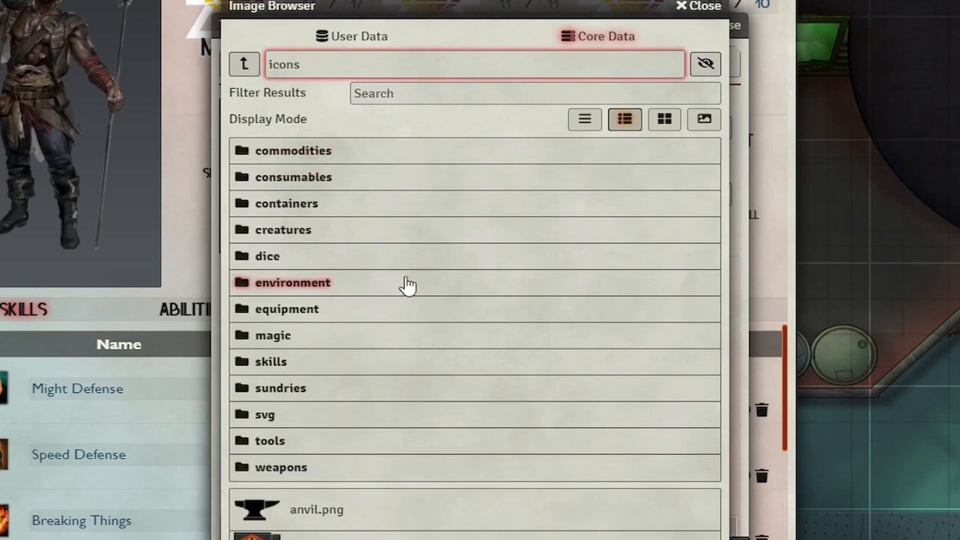
{"action": "mouse_move", "coordinate": [354, 139]}
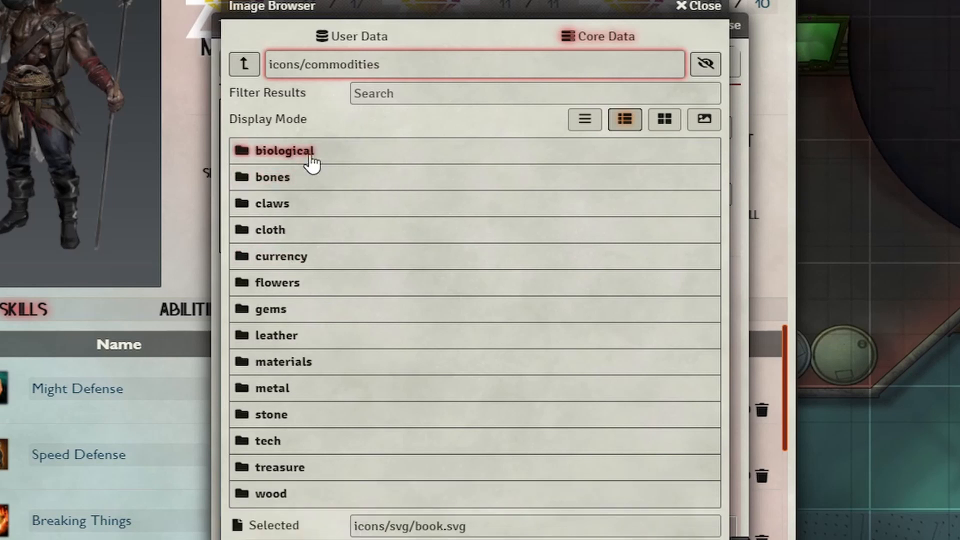
{"action": "left_click", "coordinate": [284, 151]}
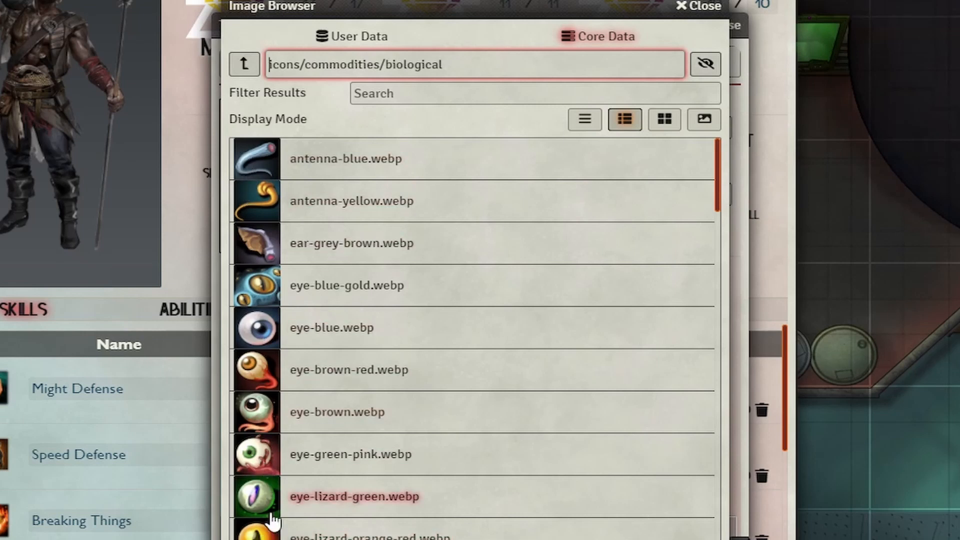
{"action": "left_click", "coordinate": [245, 64]}
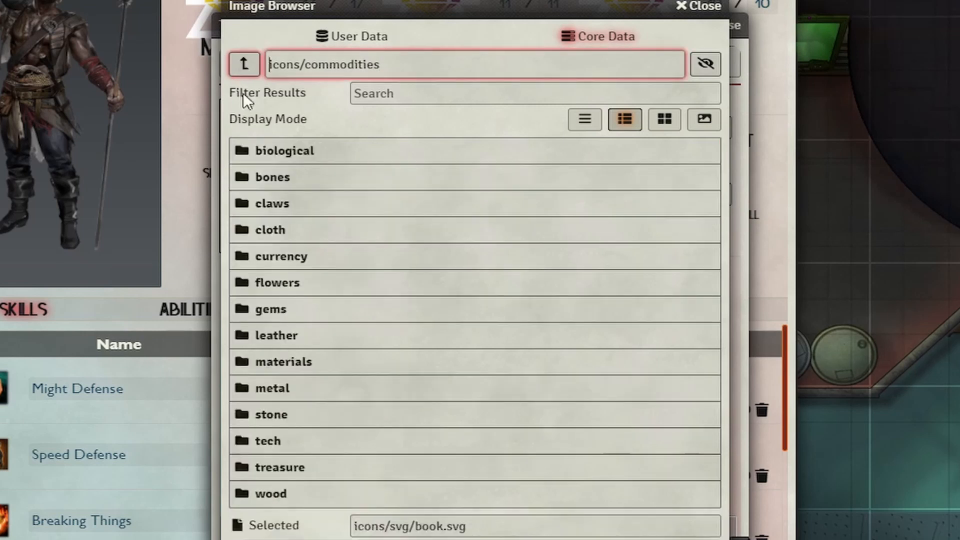
{"action": "left_click", "coordinate": [282, 256]}
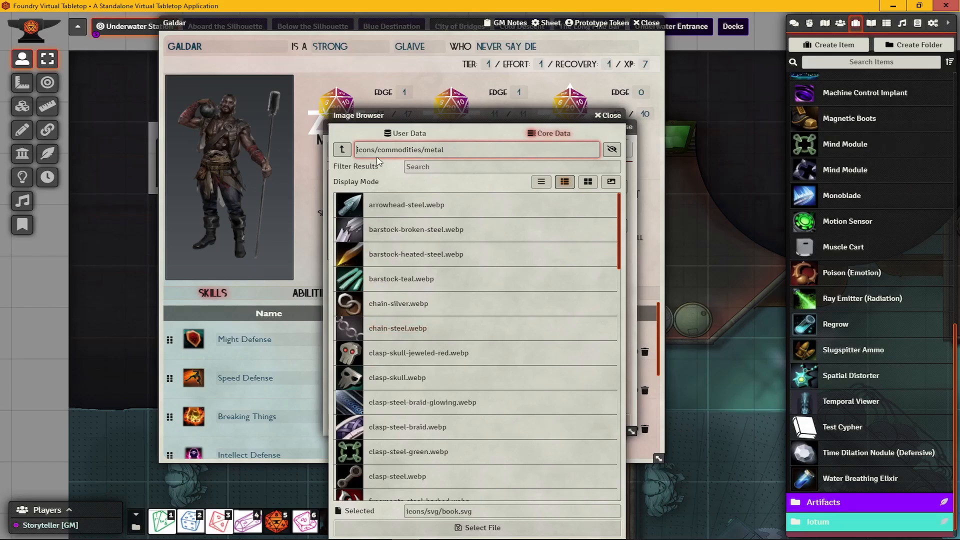
{"action": "left_click", "coordinate": [341, 150]}
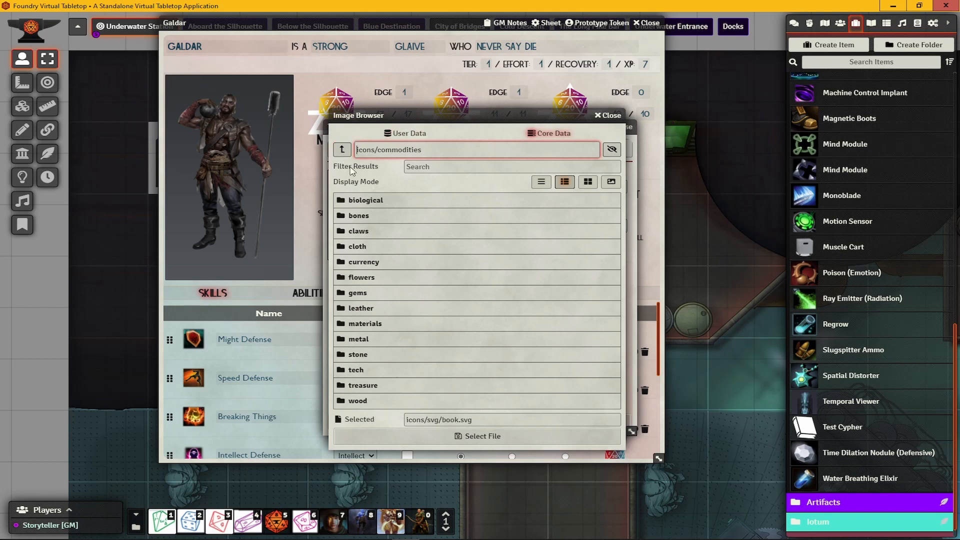
{"action": "left_click", "coordinate": [342, 150]}
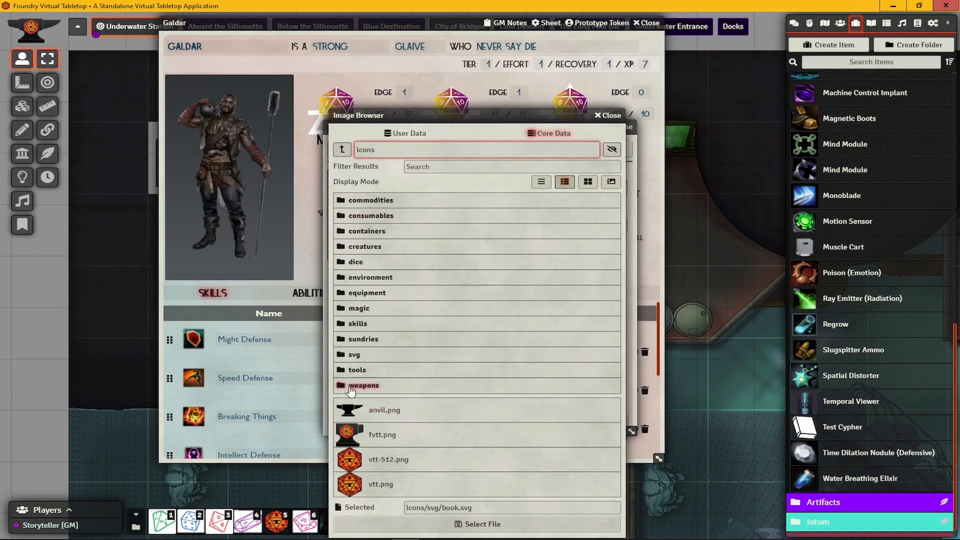
Choose compass-plain-blue.webp from the navigation tools icons as the Test Cypher image.
{"action": "left_click", "coordinate": [358, 370]}
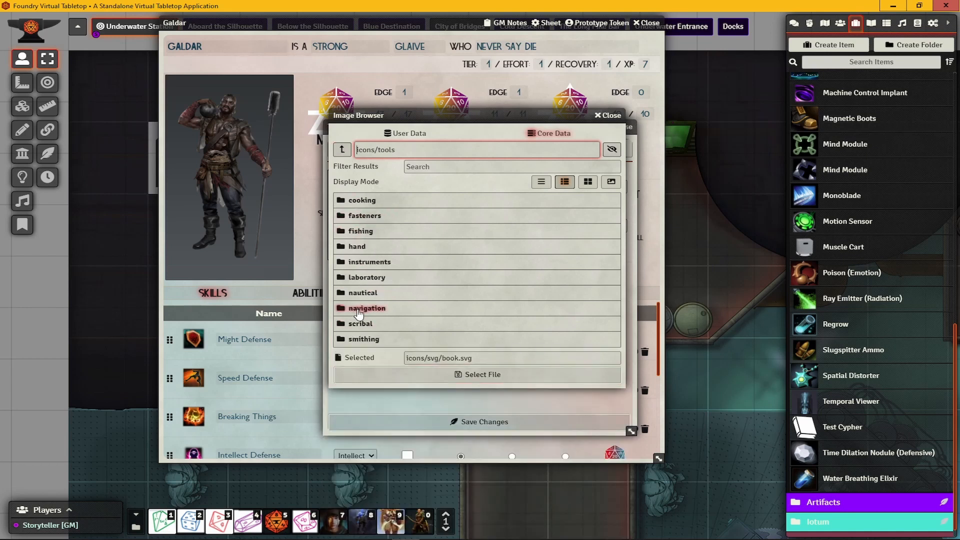
{"action": "left_click", "coordinate": [367, 308]}
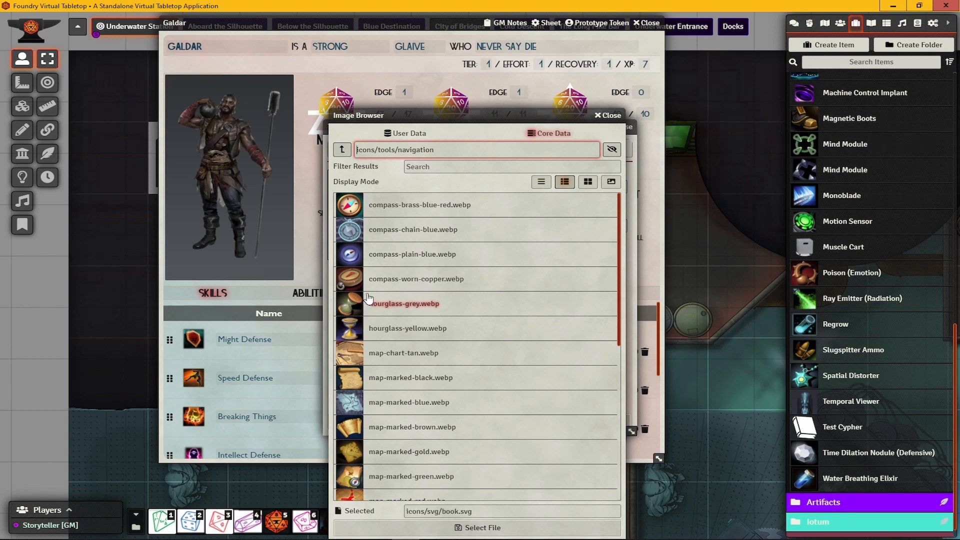
{"action": "mouse_move", "coordinate": [396, 256]}
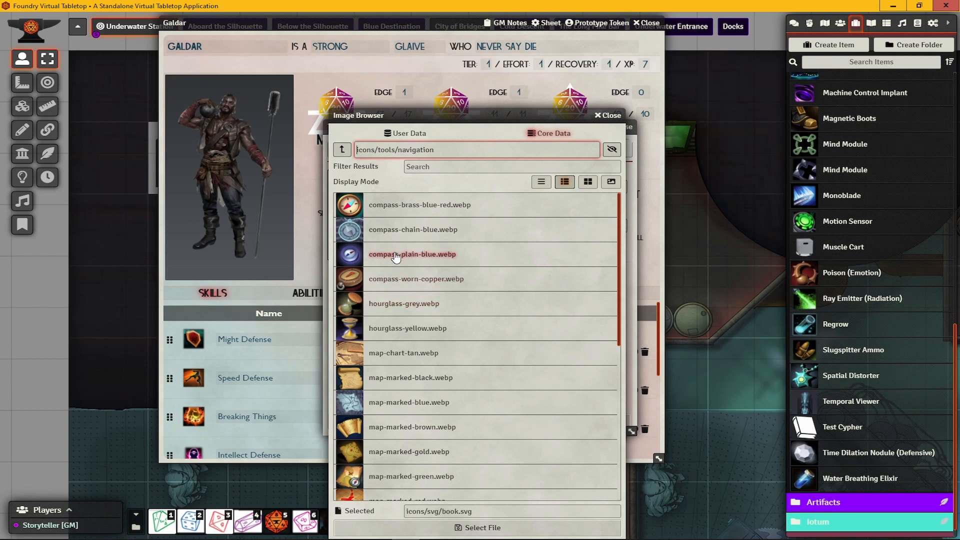
{"action": "left_click", "coordinate": [412, 254]}
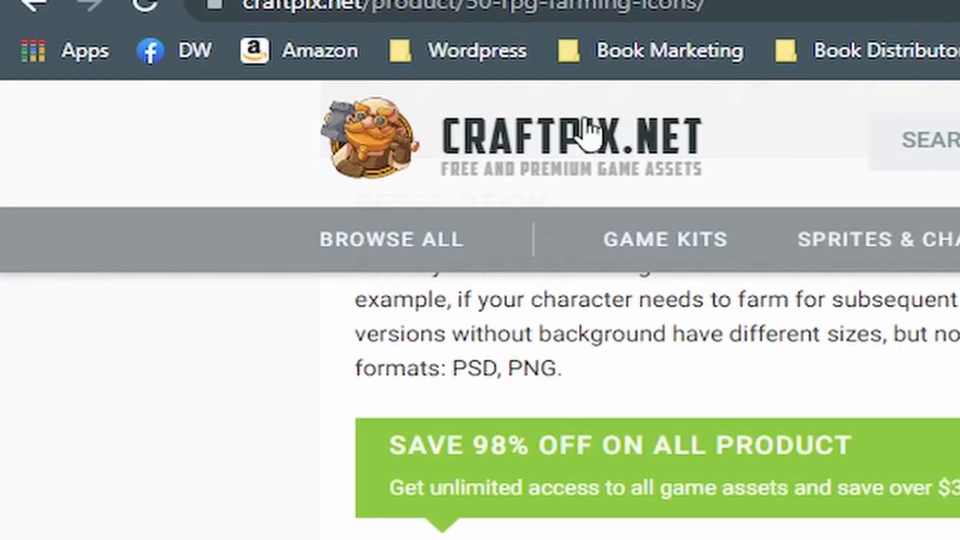
Scroll the 50 RPG Farming Icons page down to its description and related icon sets.
{"action": "scroll", "scroll_direction": "down", "scroll_amount": 3}
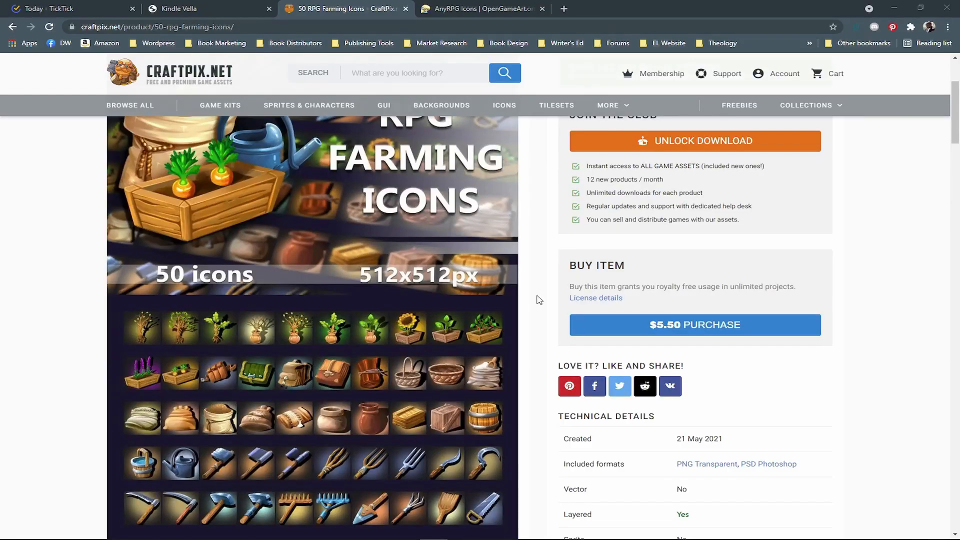
{"action": "scroll", "scroll_direction": "down", "scroll_amount": 3}
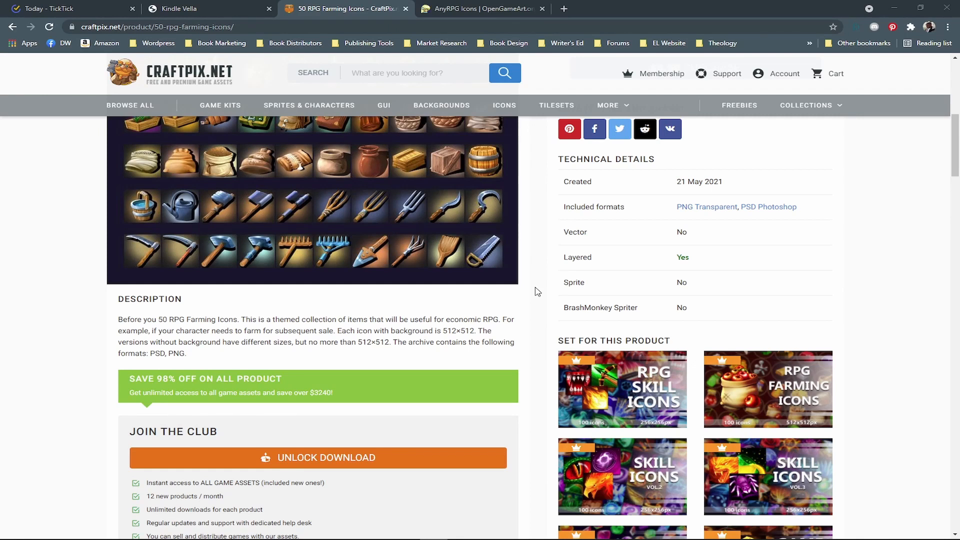
{"action": "scroll", "scroll_direction": "down", "scroll_amount": 3}
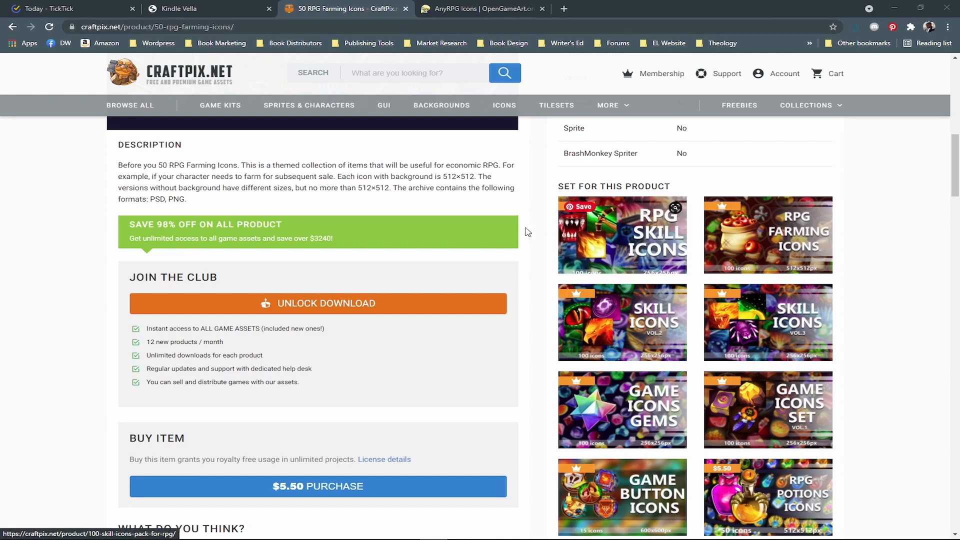
{"action": "mouse_move", "coordinate": [516, 261]}
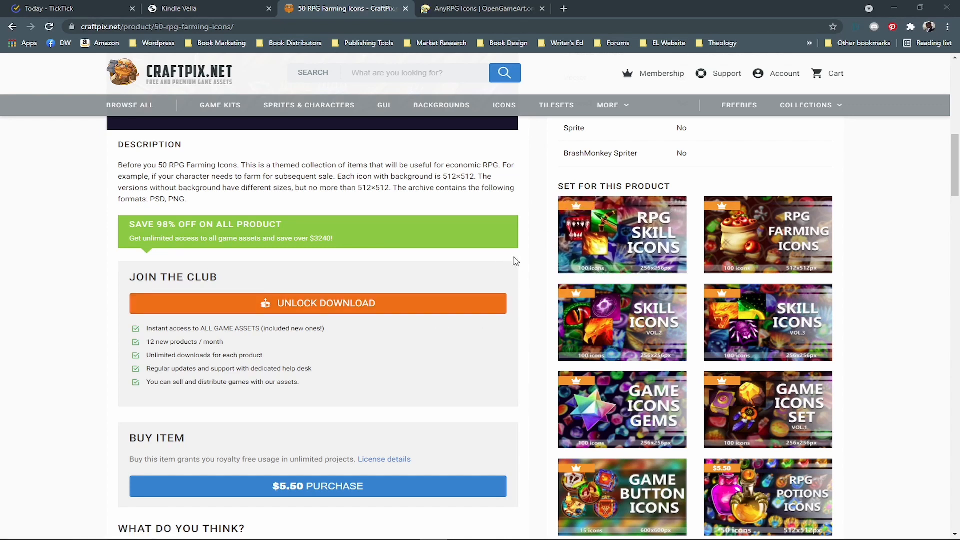
{"action": "mouse_move", "coordinate": [487, 263]}
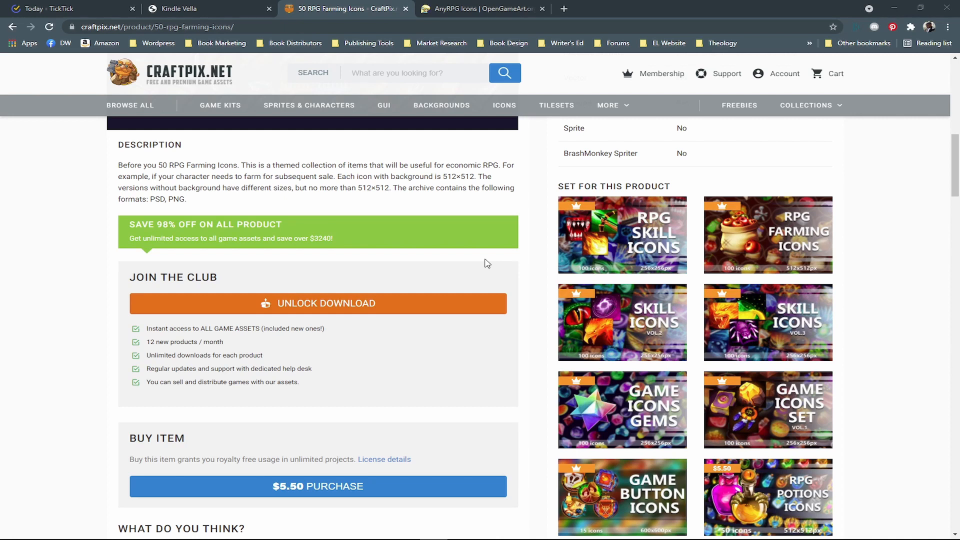
{"action": "mouse_move", "coordinate": [606, 232]}
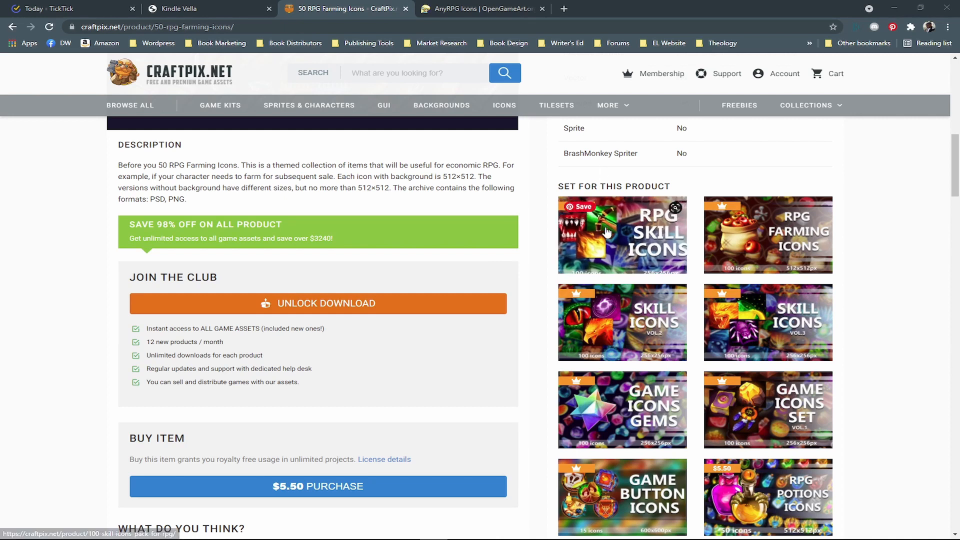
View the related RPG Skill Icons pack page and scroll through its preview and technical details.
{"action": "left_click", "coordinate": [607, 232]}
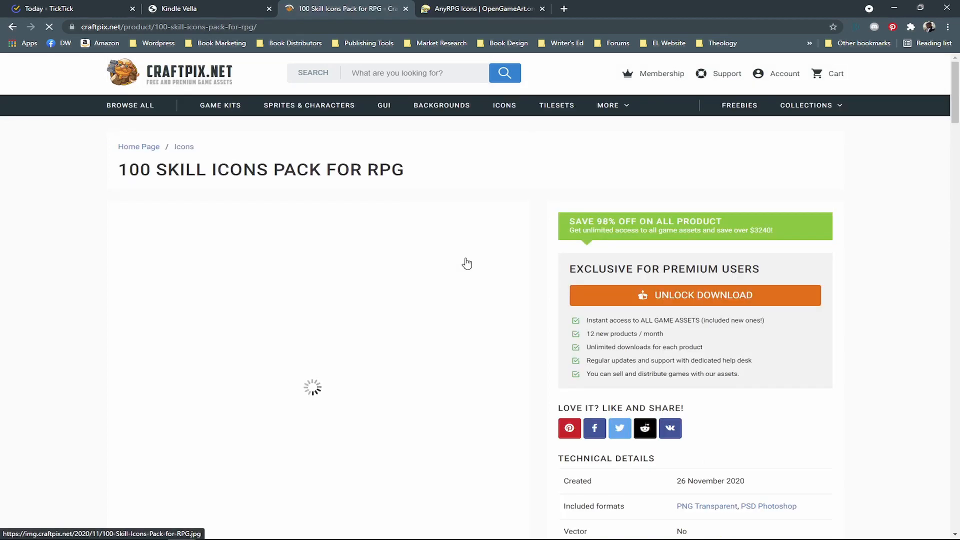
{"action": "scroll", "scroll_direction": "down", "scroll_amount": 3}
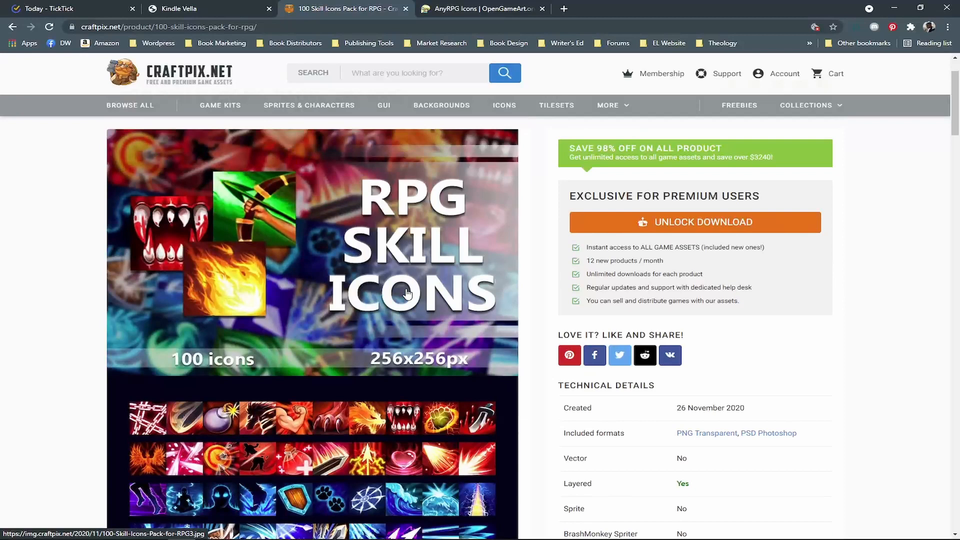
{"action": "scroll", "scroll_direction": "down", "scroll_amount": 3}
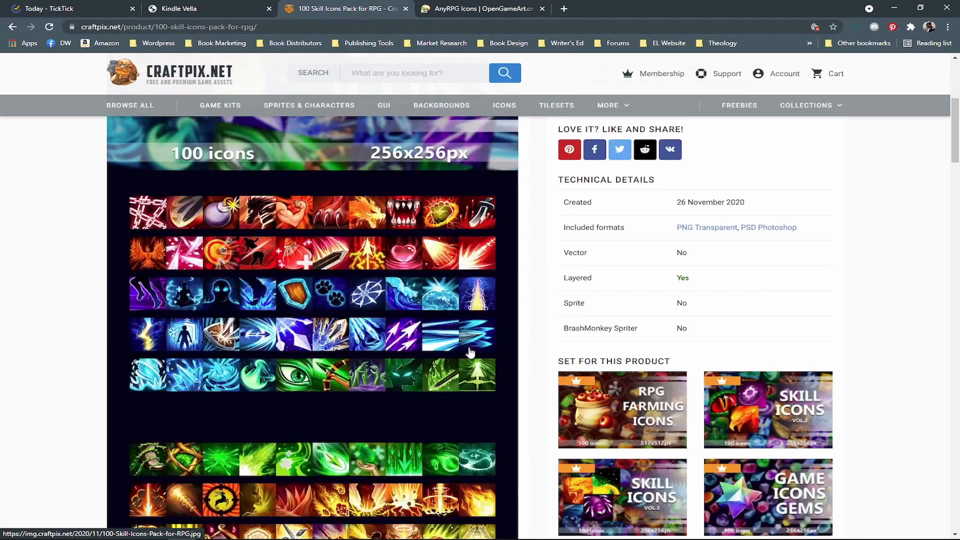
{"action": "scroll", "scroll_direction": "down", "scroll_amount": 3}
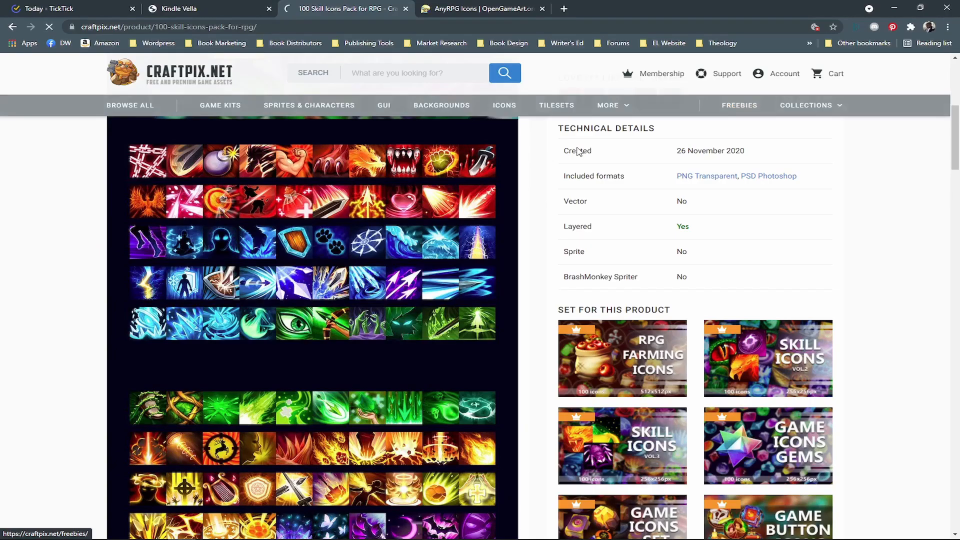
From the craftpix.net Freebies section, view the 50 Free RPG Mushroom Icons pack page and its description.
{"action": "left_click", "coordinate": [740, 105]}
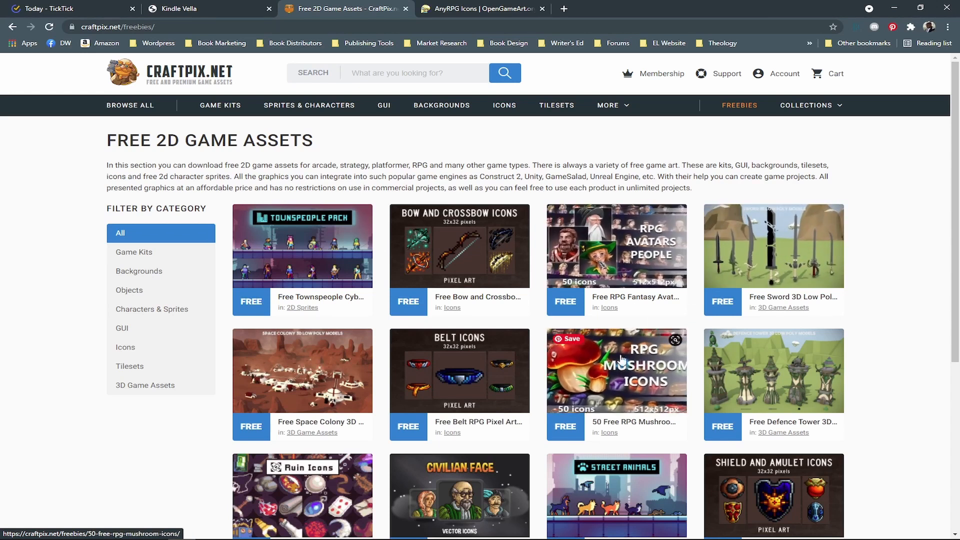
{"action": "mouse_move", "coordinate": [609, 375]}
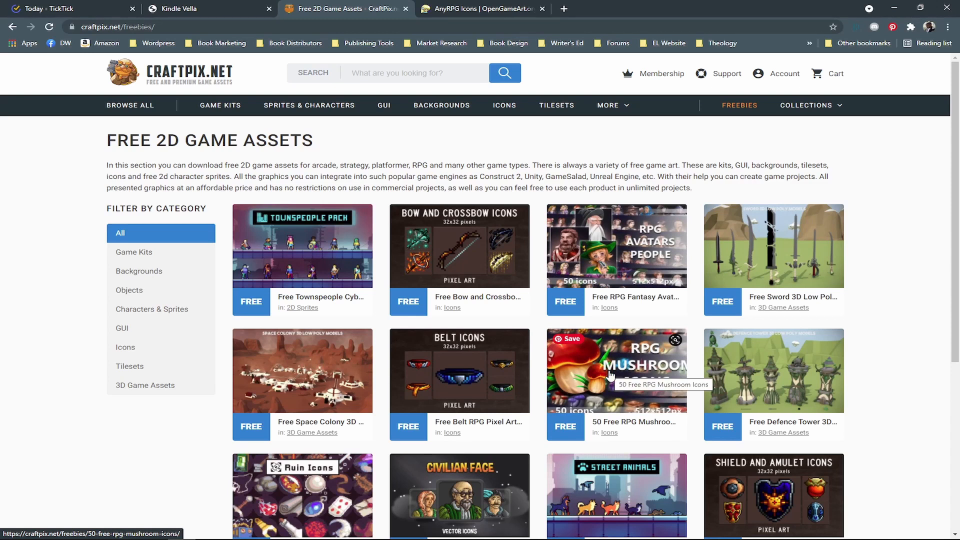
{"action": "mouse_move", "coordinate": [560, 392]}
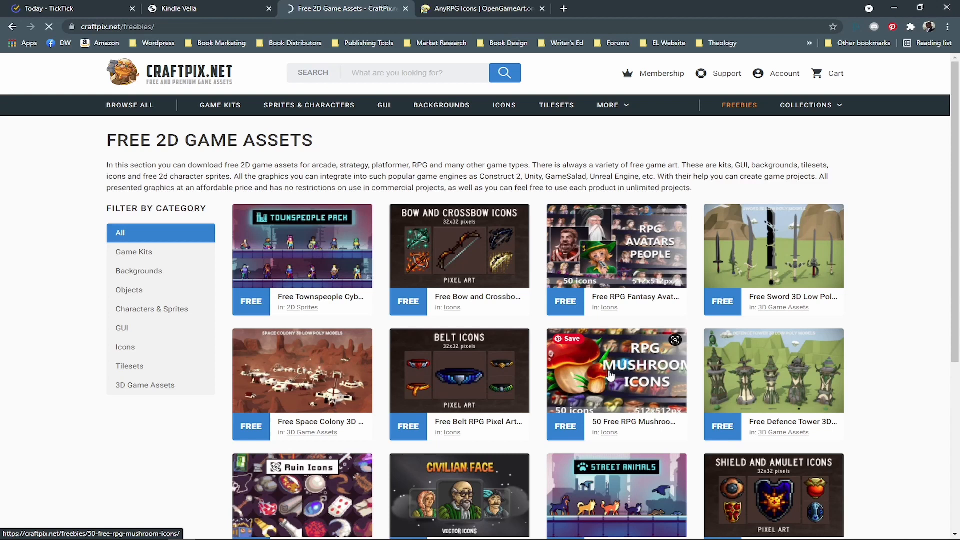
{"action": "left_click", "coordinate": [610, 375]}
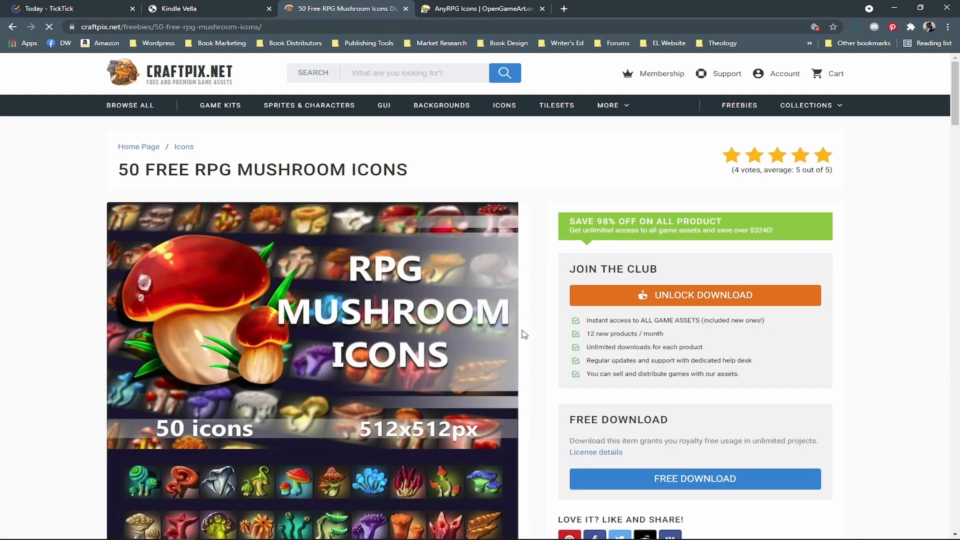
{"action": "scroll", "scroll_direction": "down", "scroll_amount": 3}
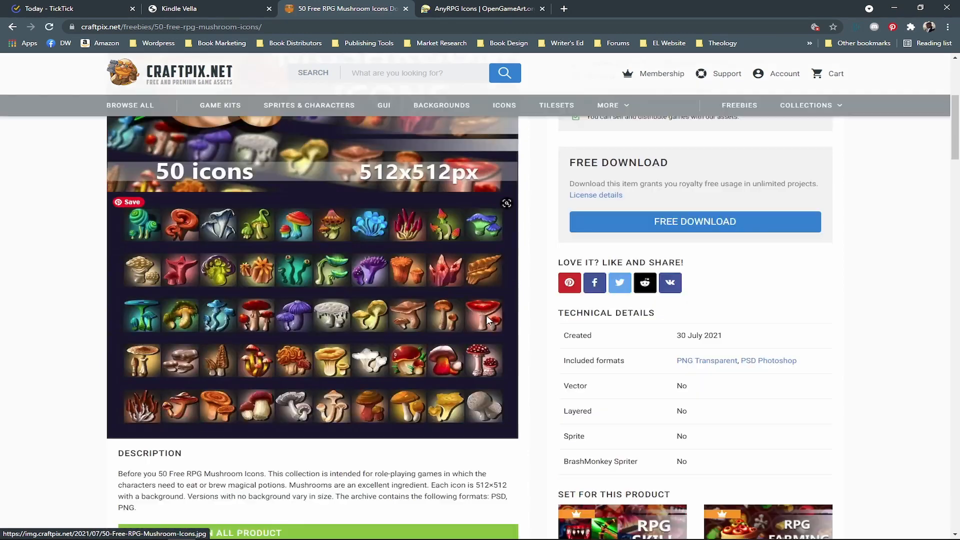
{"action": "scroll", "scroll_direction": "down", "scroll_amount": 3}
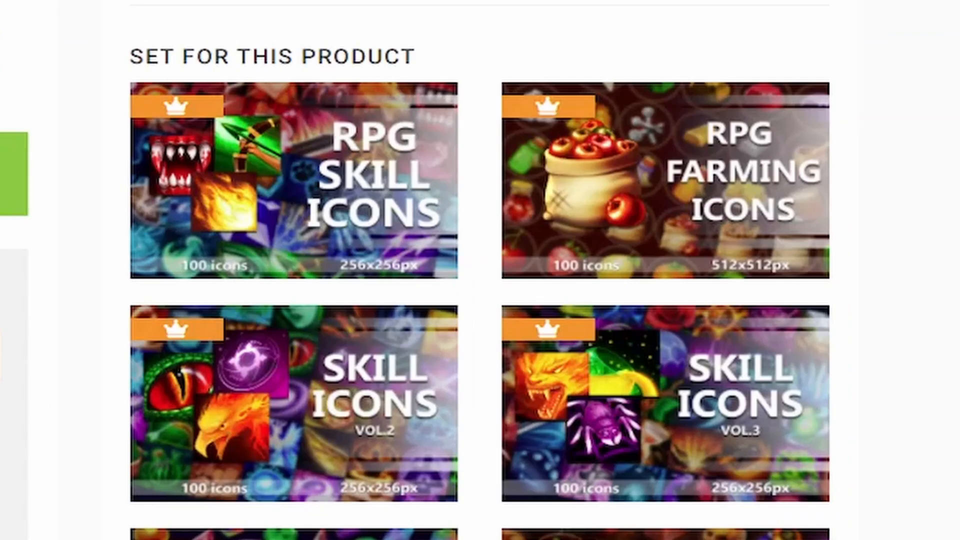
{"action": "mouse_move", "coordinate": [109, 114]}
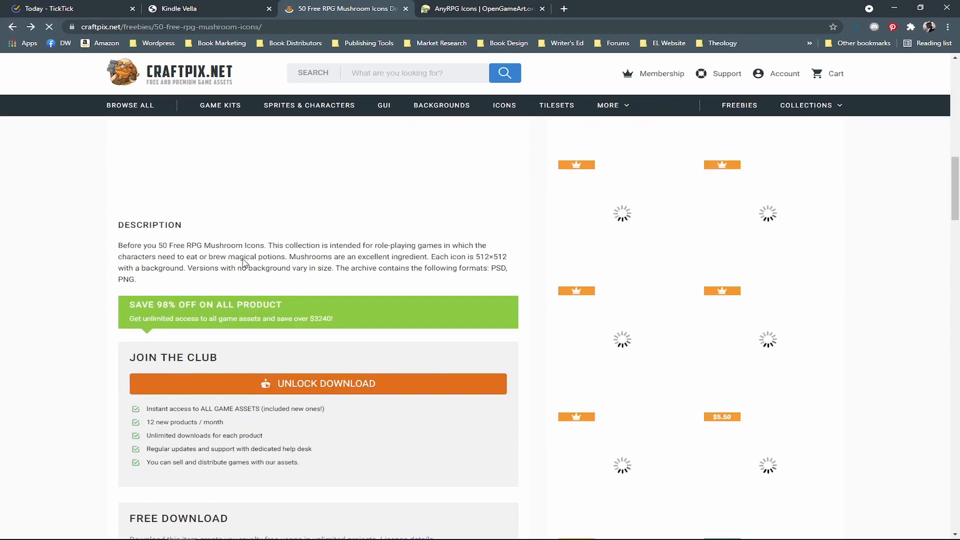
{"action": "scroll", "scroll_direction": "down", "scroll_amount": 3}
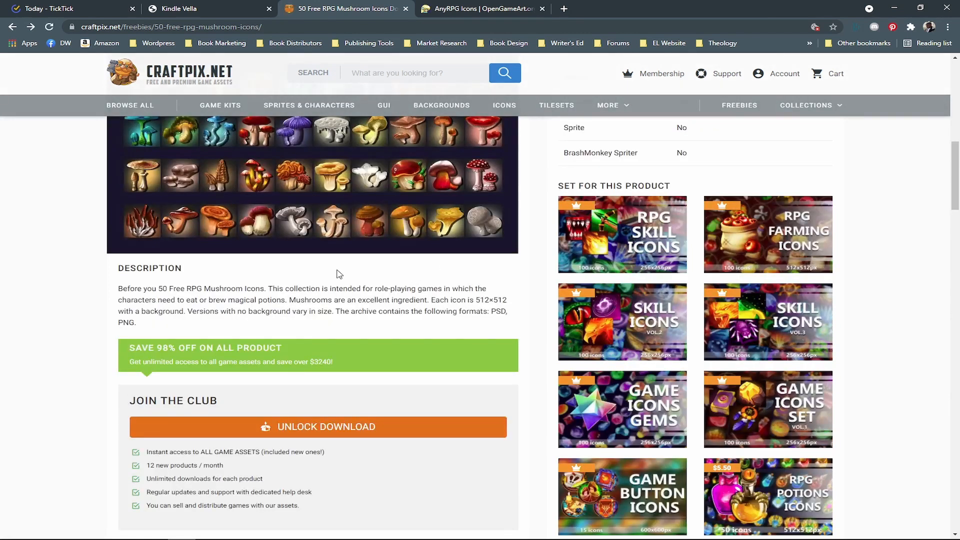
{"action": "mouse_move", "coordinate": [387, 272]}
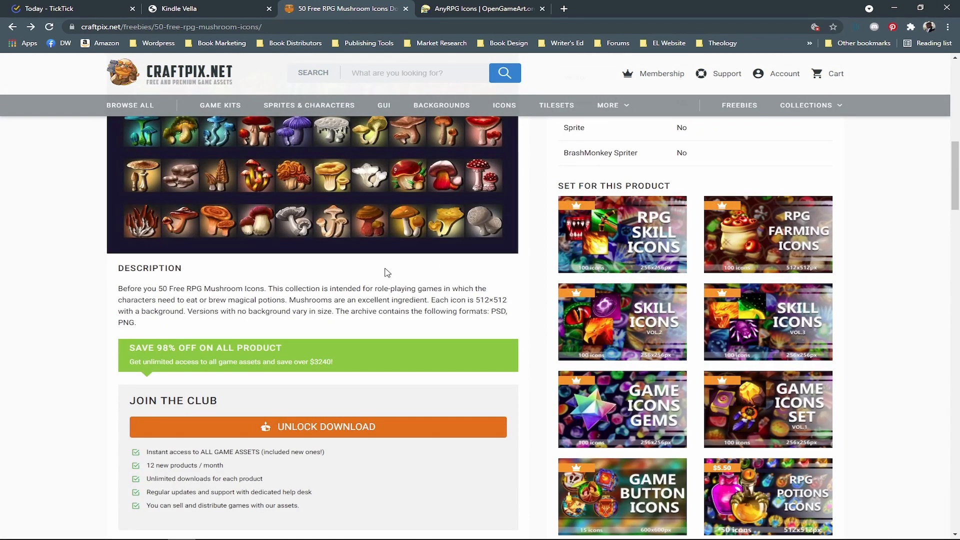
{"action": "scroll", "scroll_direction": "down", "scroll_amount": 3}
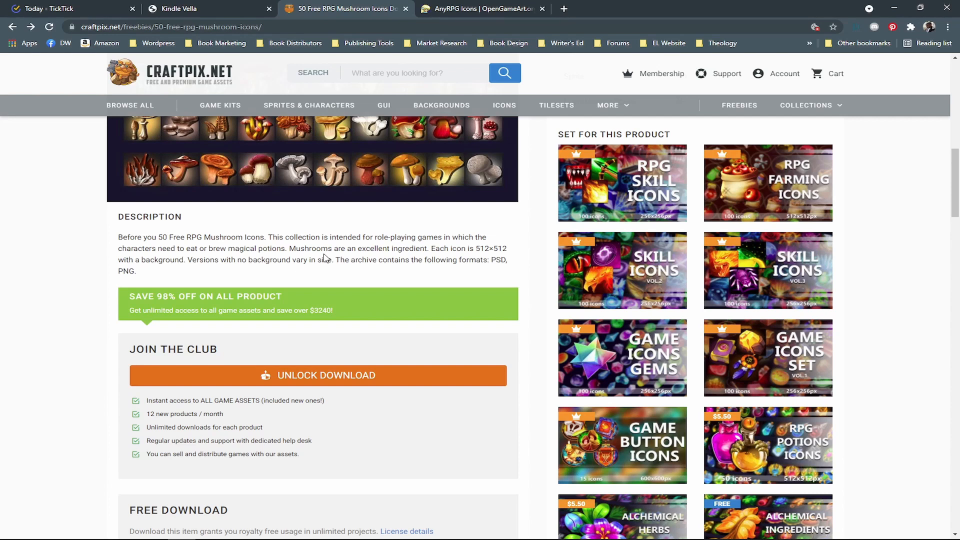
{"action": "mouse_move", "coordinate": [310, 230]}
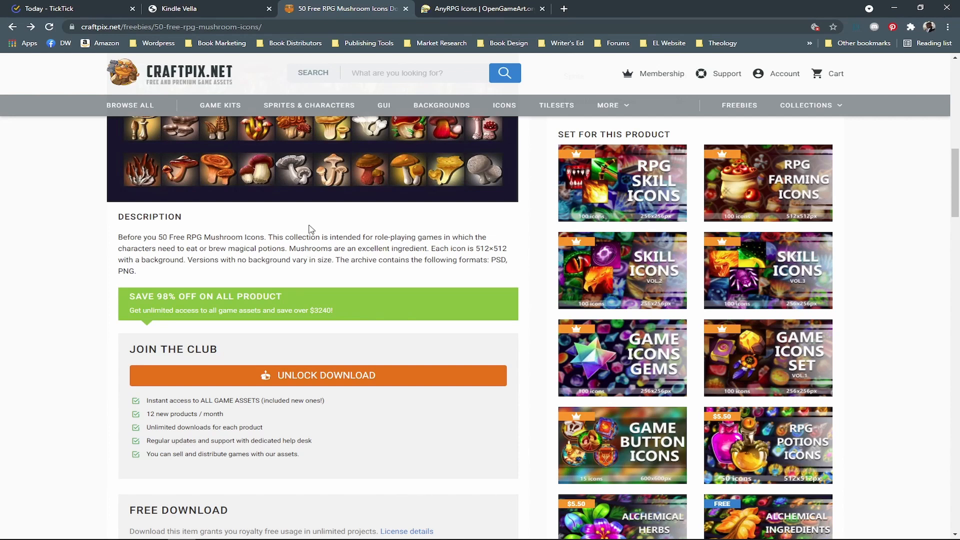
{"action": "mouse_move", "coordinate": [374, 46]}
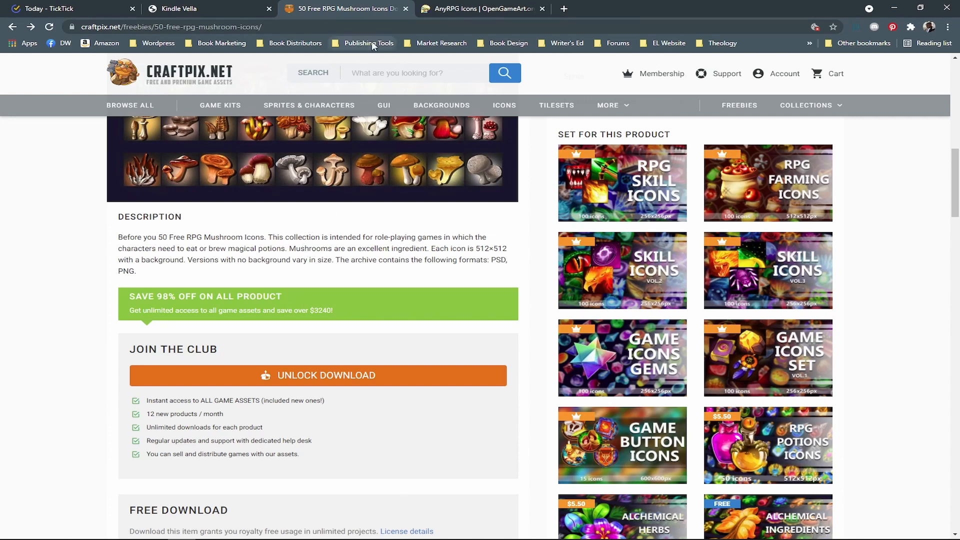
On OpenGameArt's AnyRPG Icons collection, view the Shields - Set 1 art entry.
{"action": "left_click", "coordinate": [480, 8]}
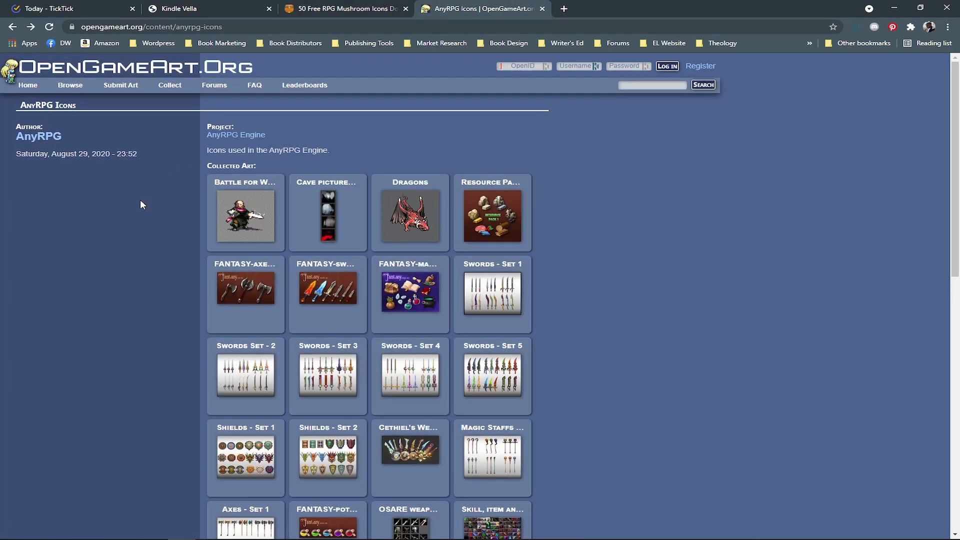
{"action": "mouse_move", "coordinate": [139, 212]}
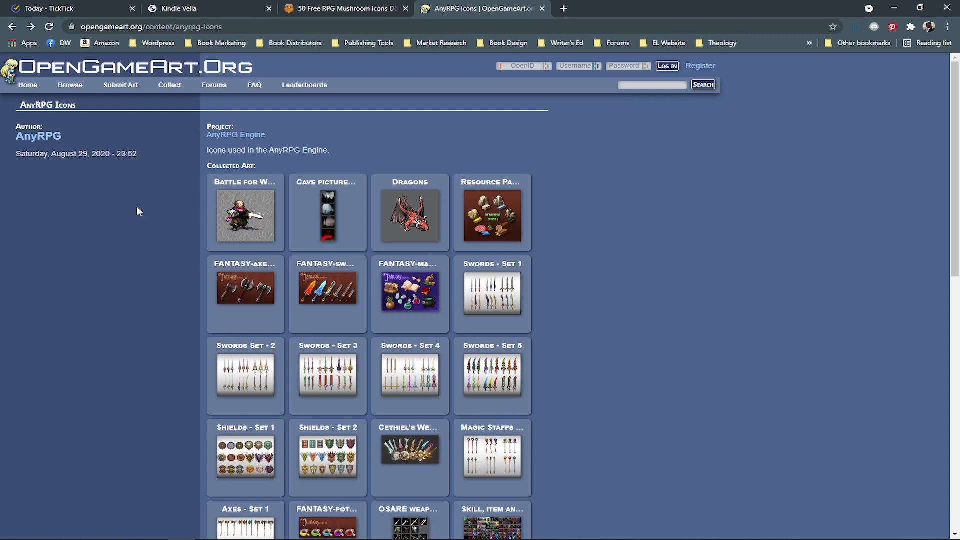
{"action": "mouse_move", "coordinate": [84, 306]}
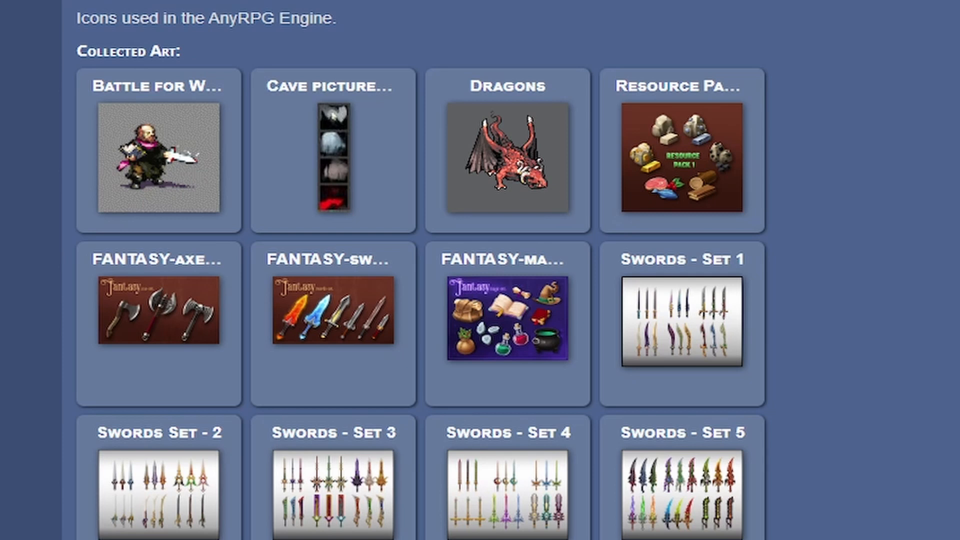
{"action": "mouse_move", "coordinate": [615, 434]}
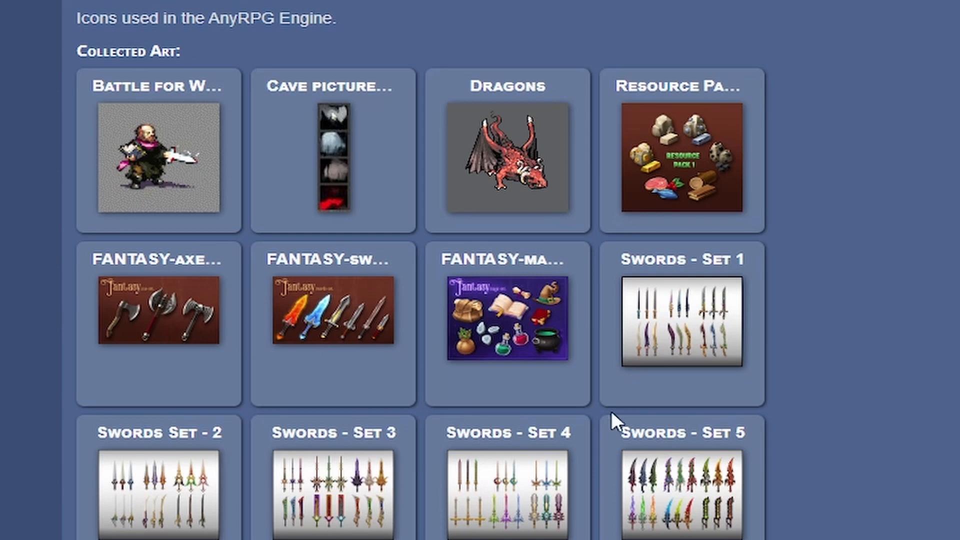
{"action": "mouse_move", "coordinate": [586, 478]}
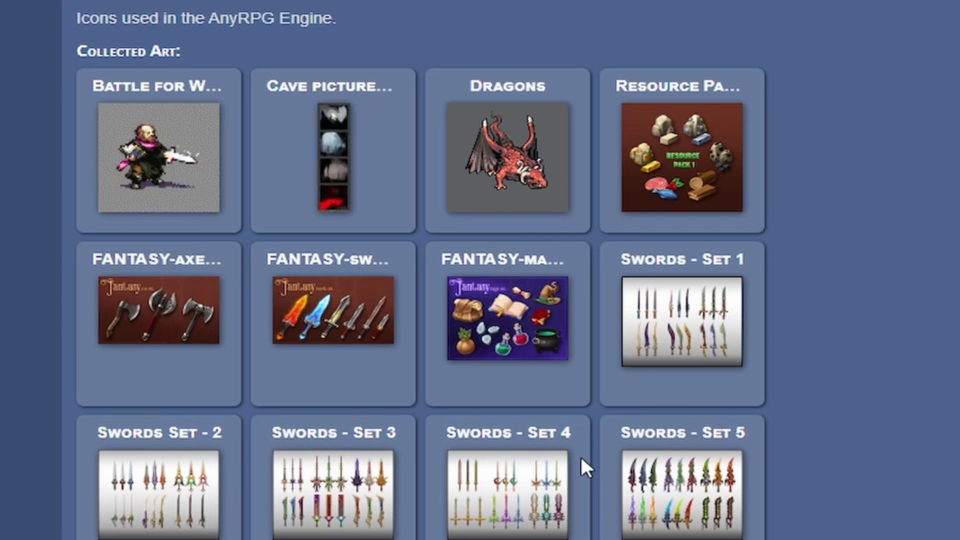
{"action": "scroll", "scroll_direction": "down", "scroll_amount": 3}
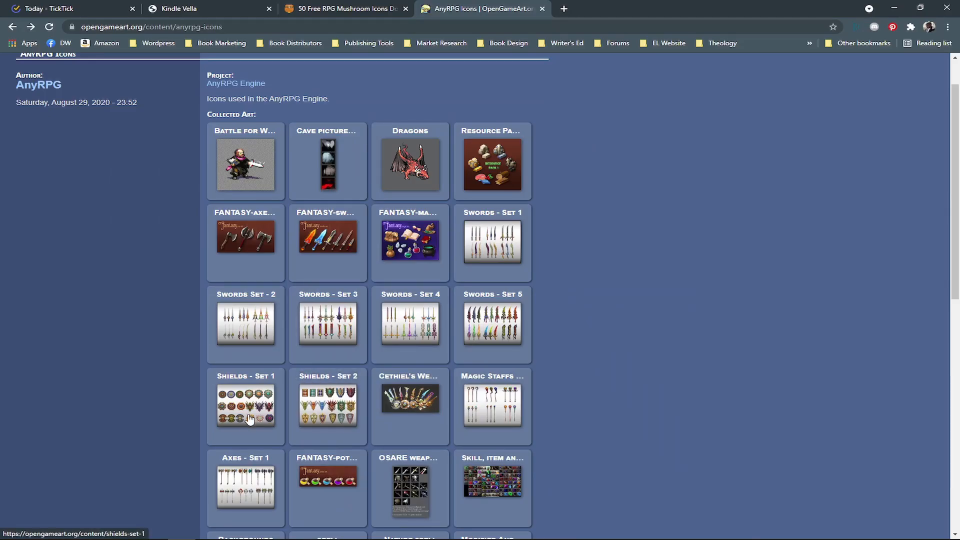
{"action": "left_click", "coordinate": [246, 408]}
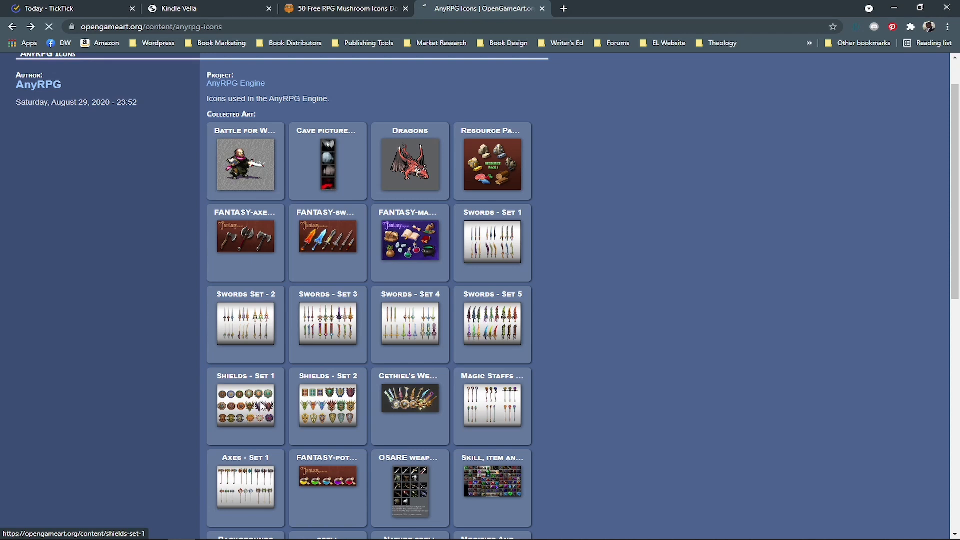
{"action": "left_click", "coordinate": [246, 406]}
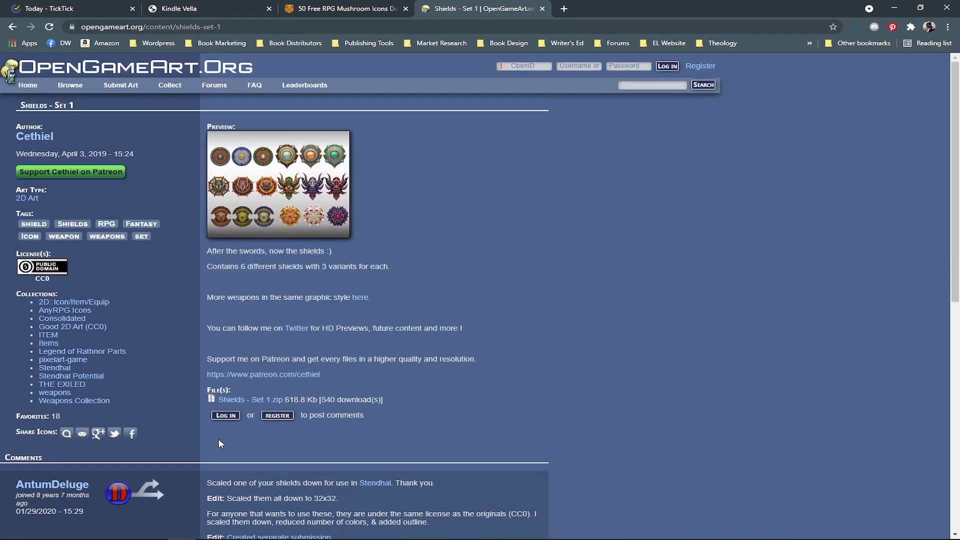
{"action": "mouse_move", "coordinate": [290, 175]}
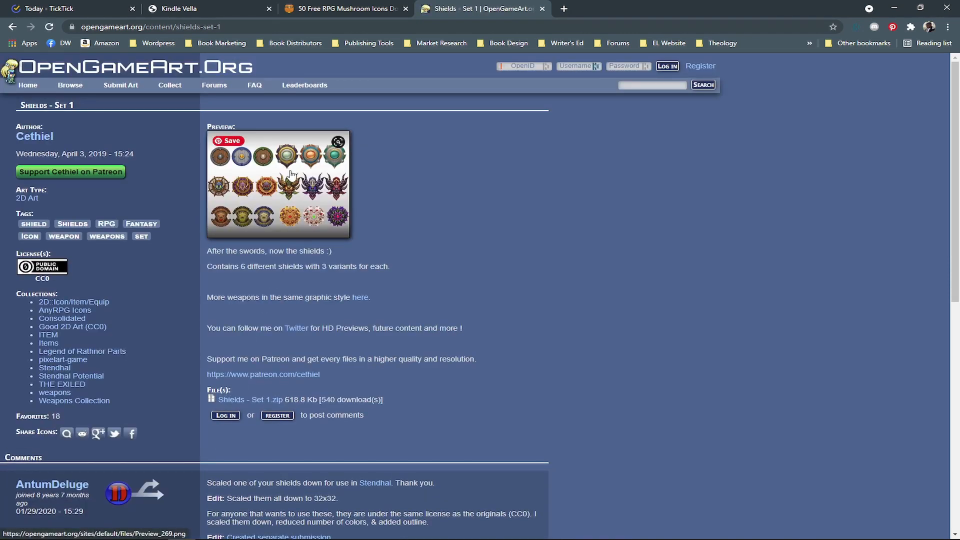
{"action": "left_click", "coordinate": [290, 176]}
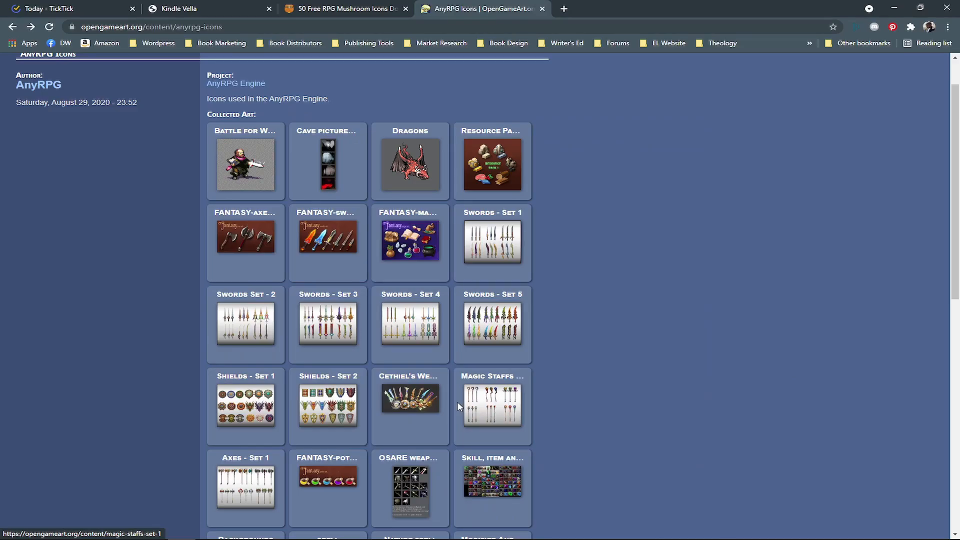
{"action": "mouse_move", "coordinate": [232, 247]}
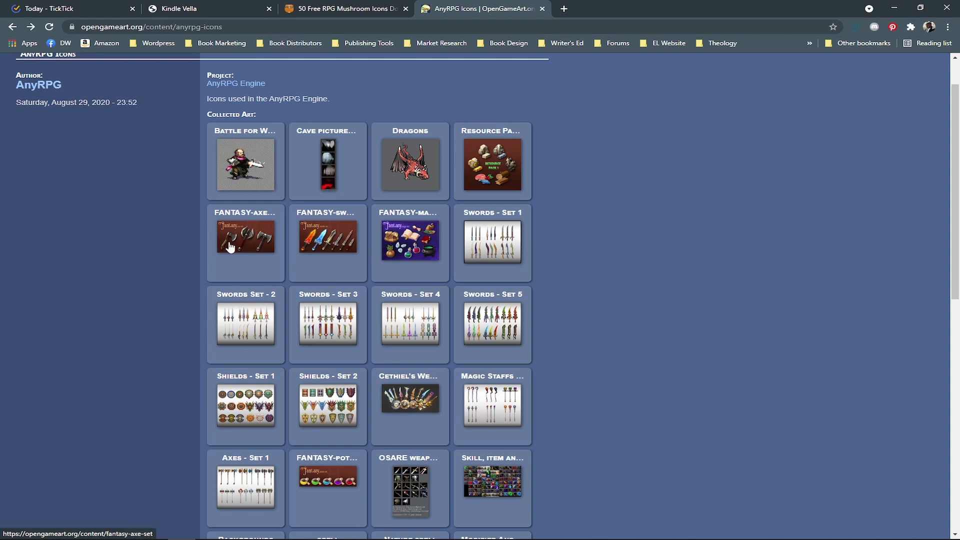
Scroll through the AnyRPG Icons collection, then close the Test Cypher item sheet in Foundry.
{"action": "scroll", "scroll_direction": "down", "scroll_amount": 3}
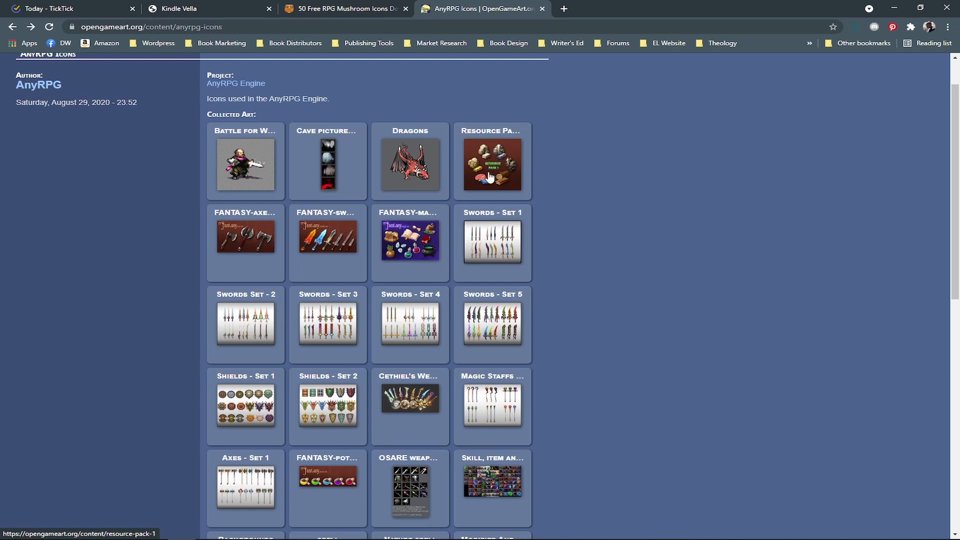
{"action": "scroll", "scroll_direction": "down", "scroll_amount": 3}
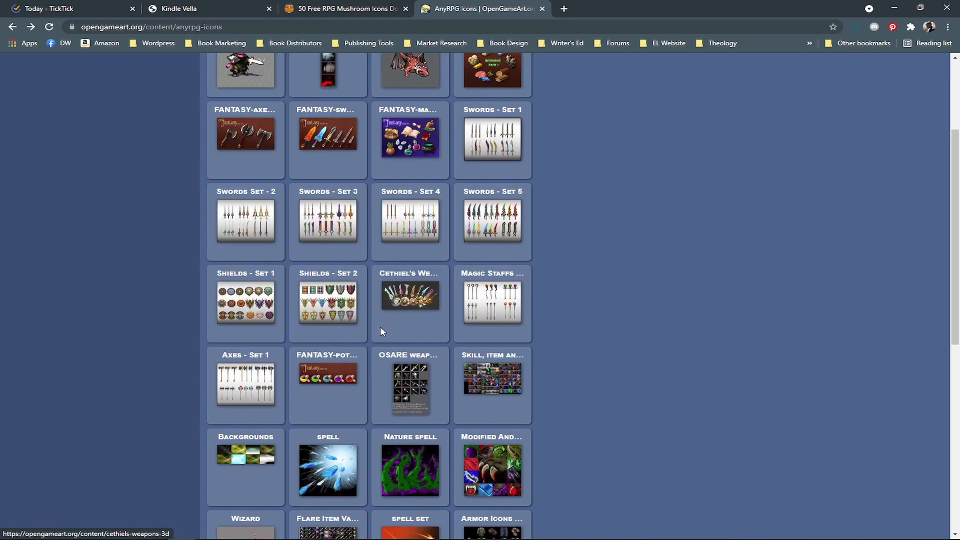
{"action": "scroll", "scroll_direction": "down", "scroll_amount": 3}
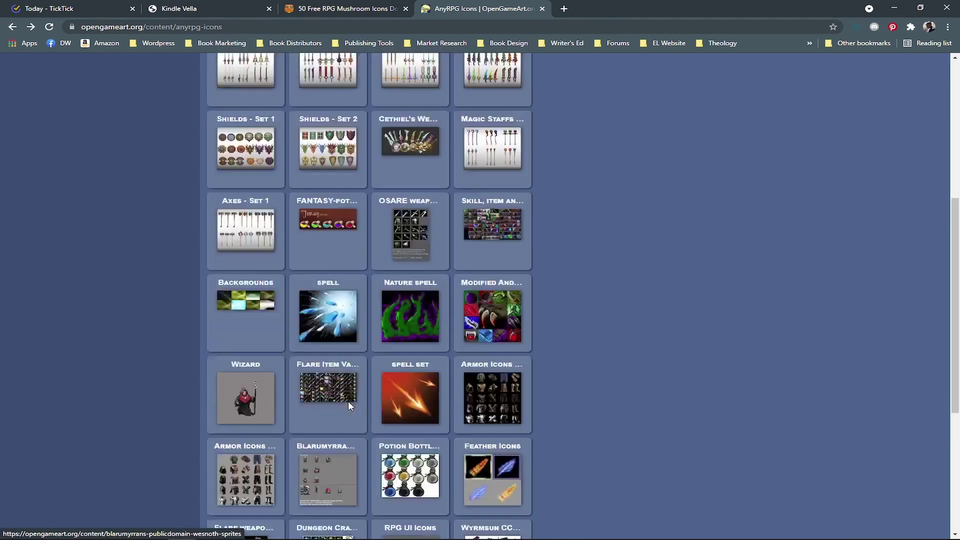
{"action": "scroll", "scroll_direction": "up", "scroll_amount": 3}
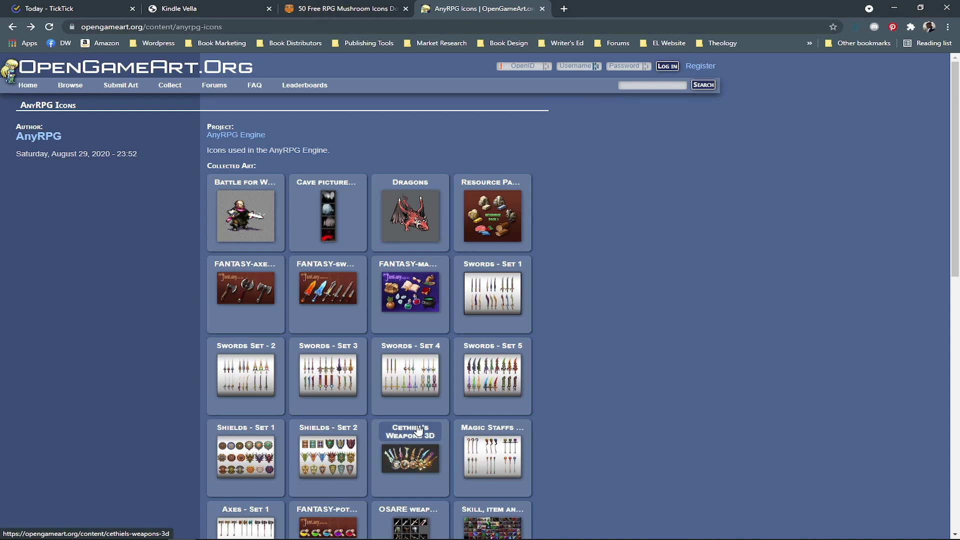
{"action": "mouse_move", "coordinate": [408, 384]}
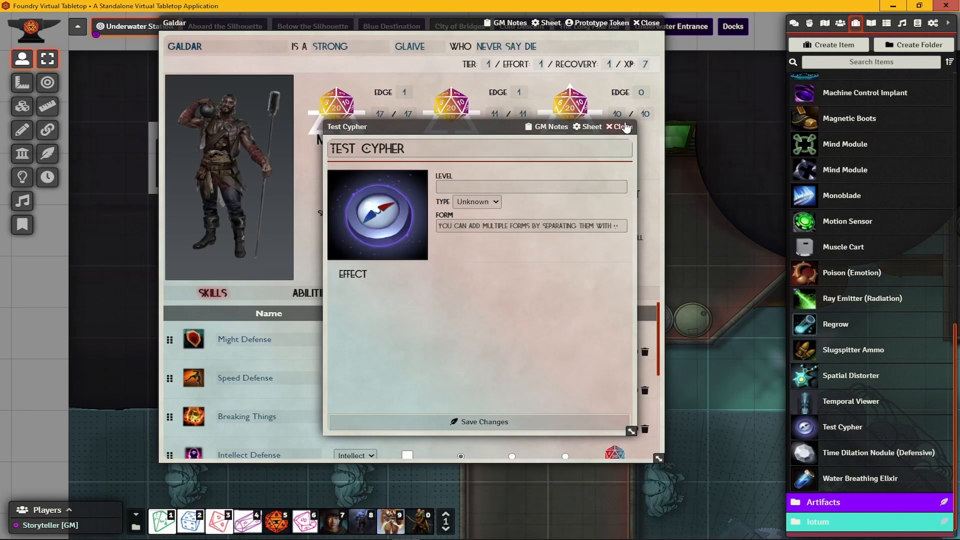
{"action": "left_click", "coordinate": [620, 127]}
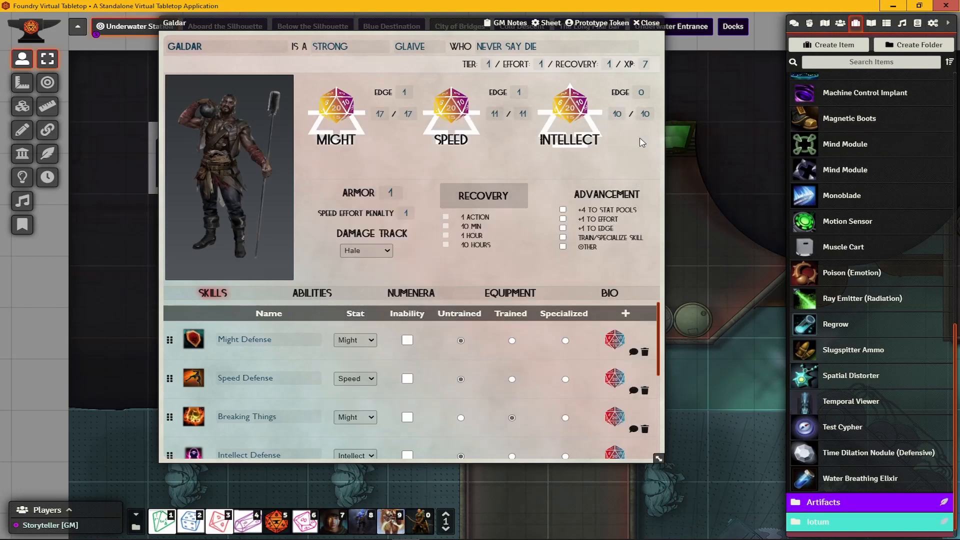